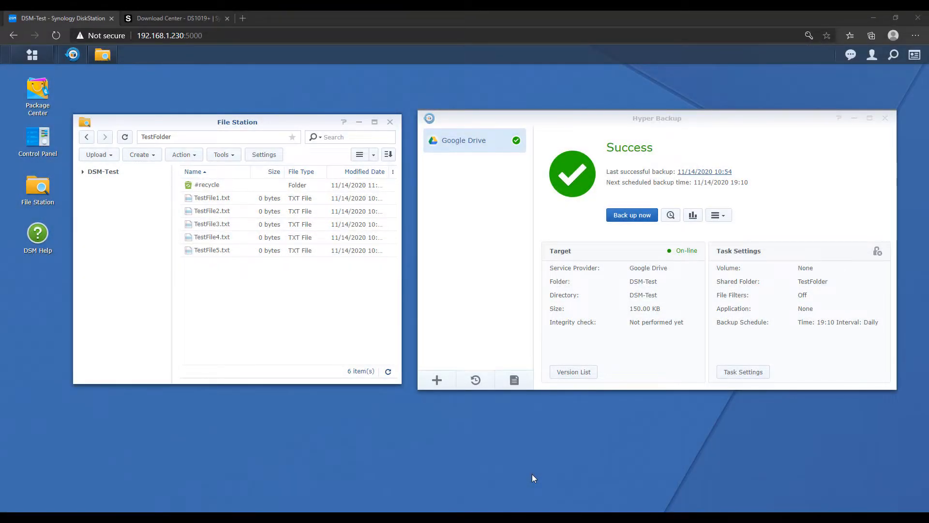
pyautogui.moveTo(670, 215)
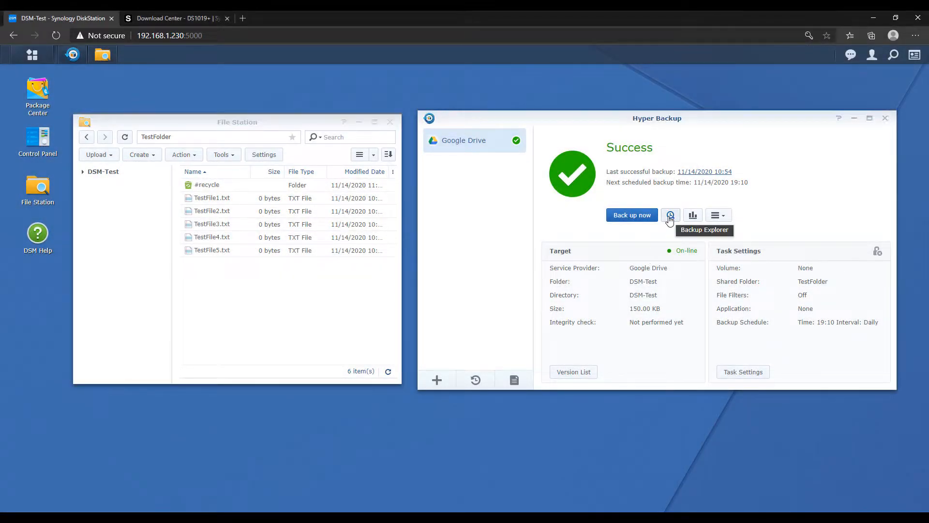
# In Backup Explorer, step back through versions to the 10:53 Google Drive backup
pyautogui.click(670, 215)
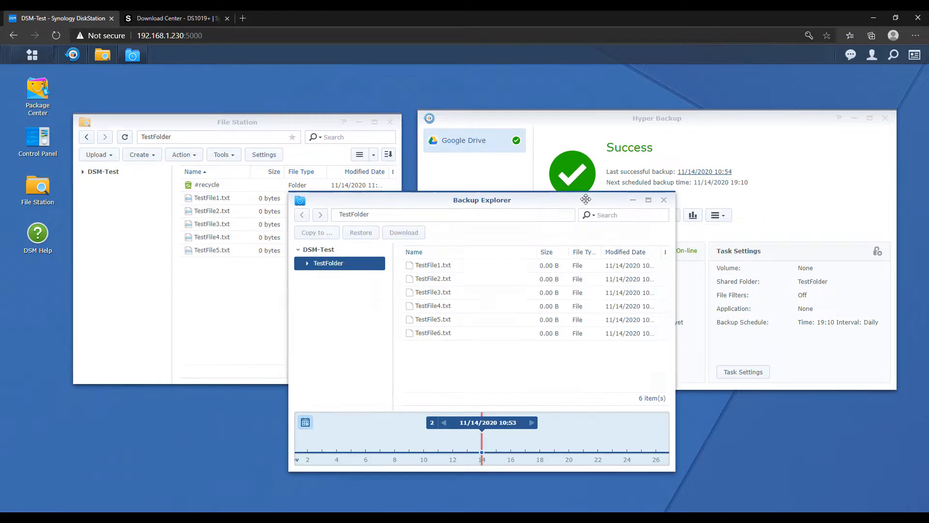
pyautogui.moveTo(474, 446)
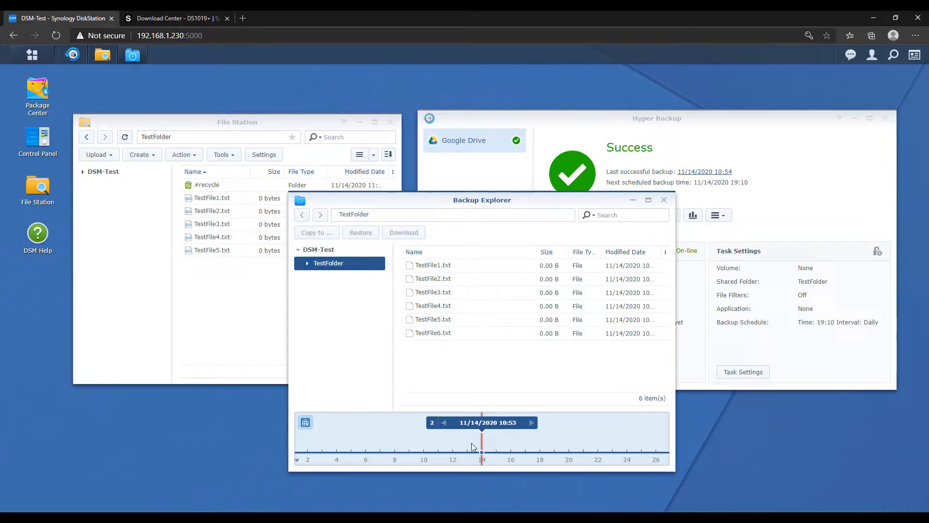
pyautogui.click(529, 422)
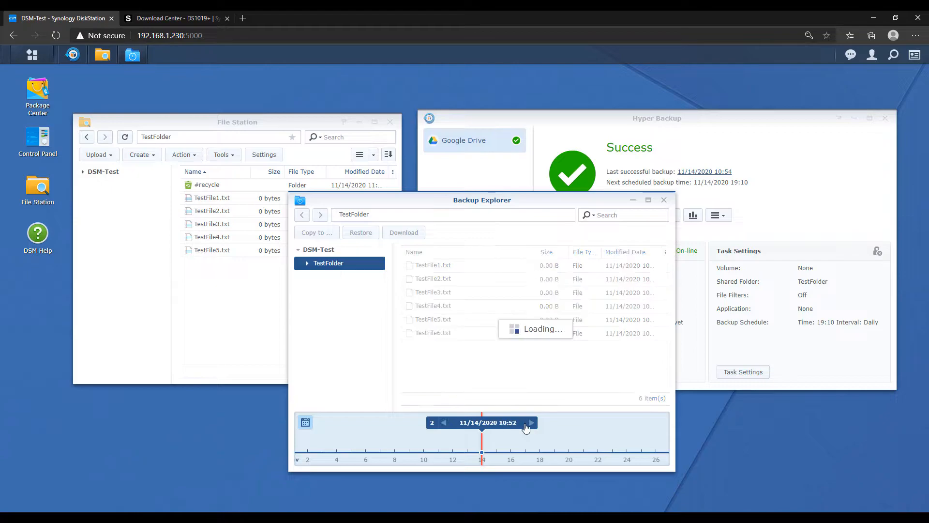
pyautogui.click(531, 423)
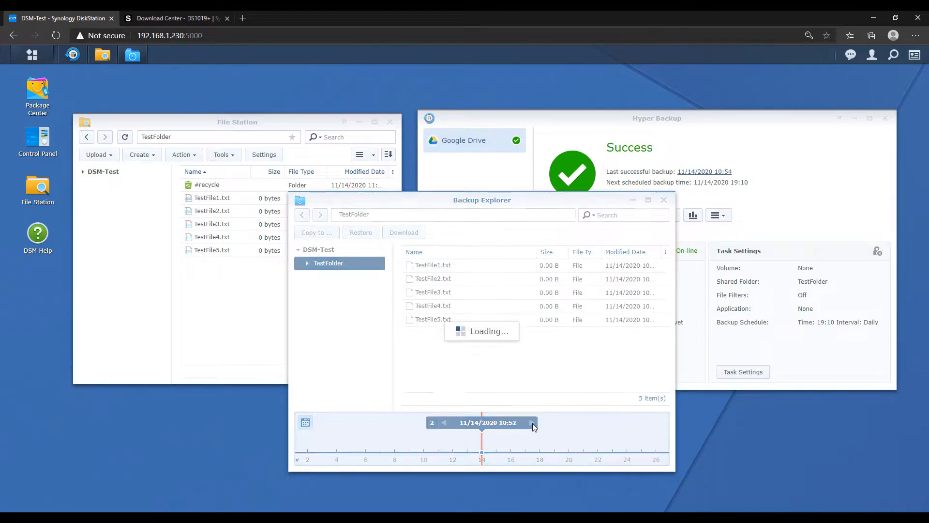
pyautogui.click(532, 423)
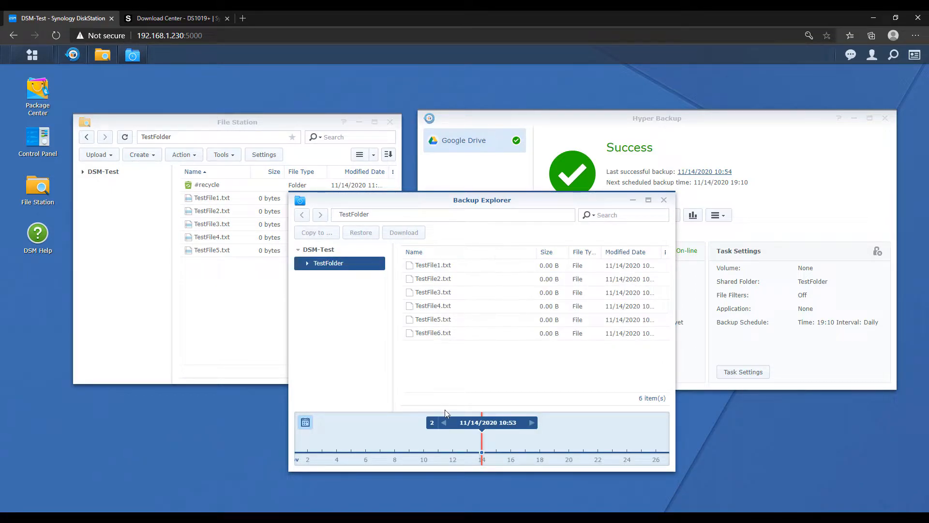
pyautogui.moveTo(439, 368)
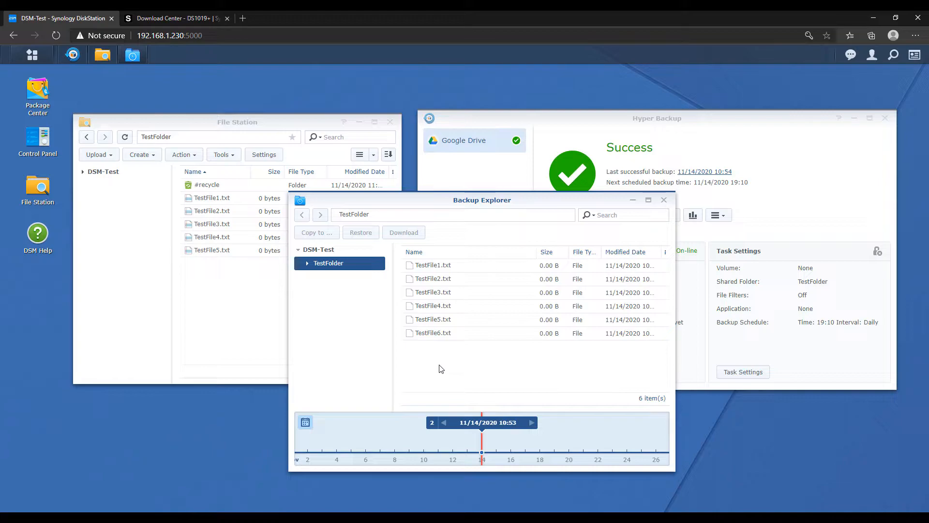
pyautogui.moveTo(447, 366)
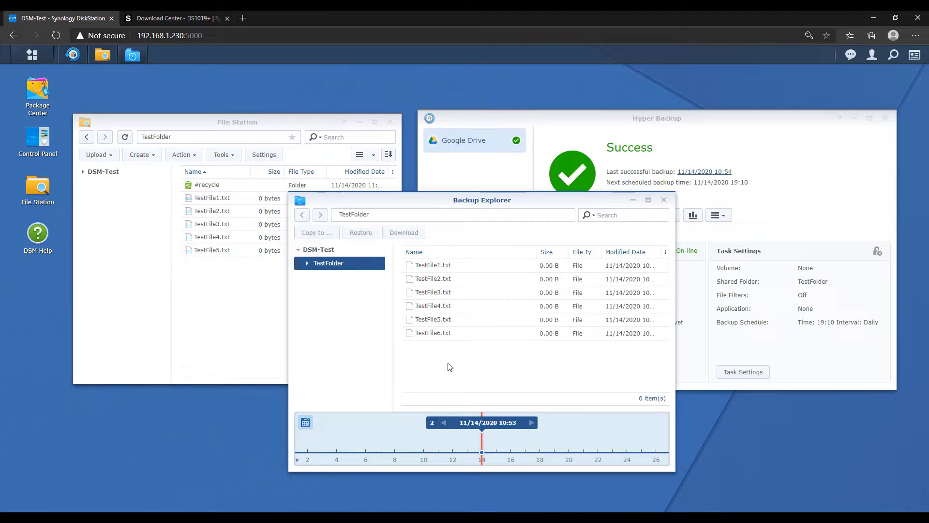
# Restore TestFile6.txt from that version to TestFolder, confirming the overwrite
pyautogui.click(433, 332)
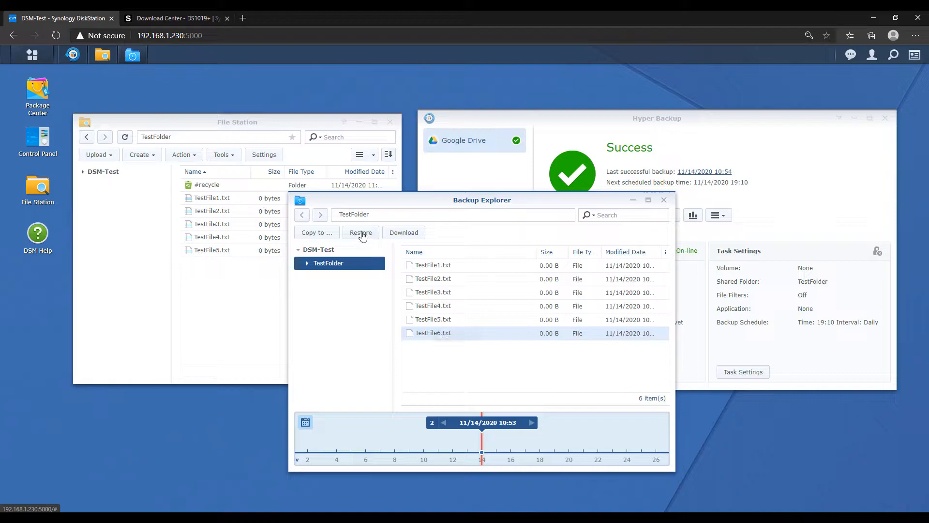
pyautogui.moveTo(371, 236)
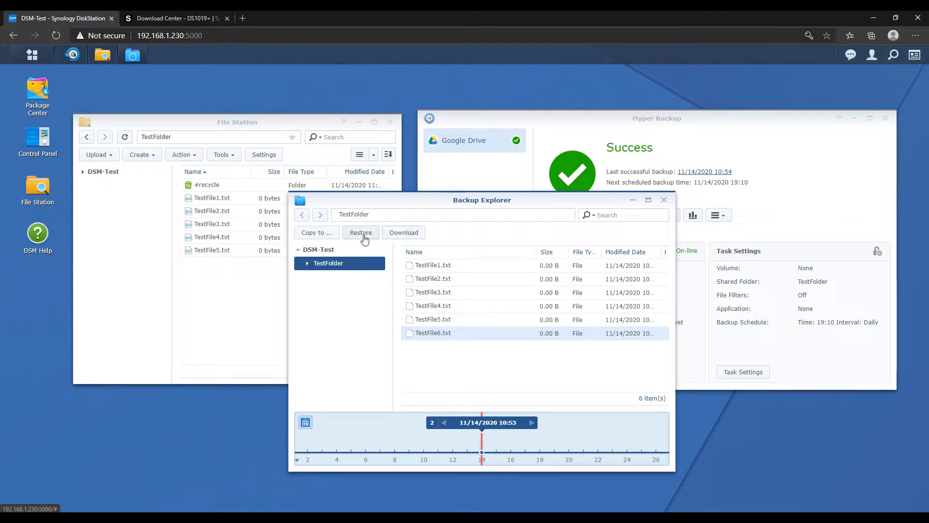
pyautogui.click(360, 232)
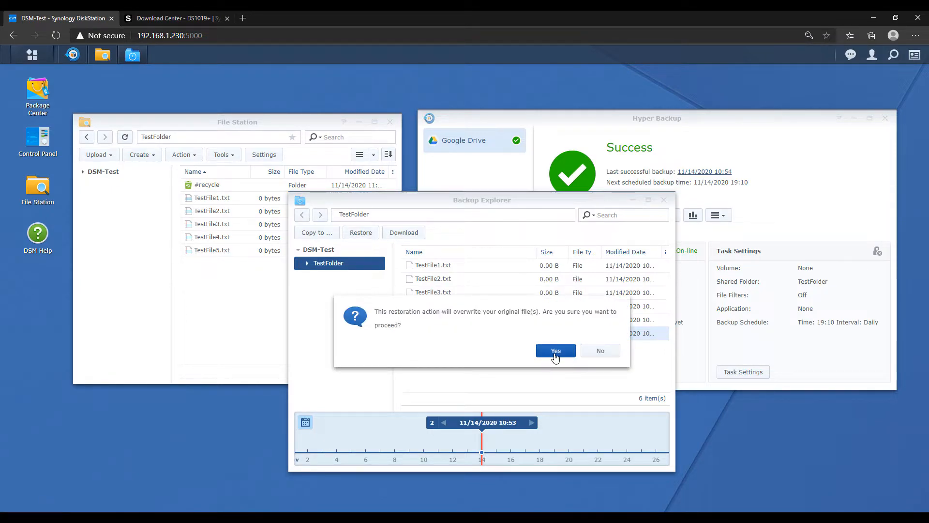
pyautogui.click(555, 350)
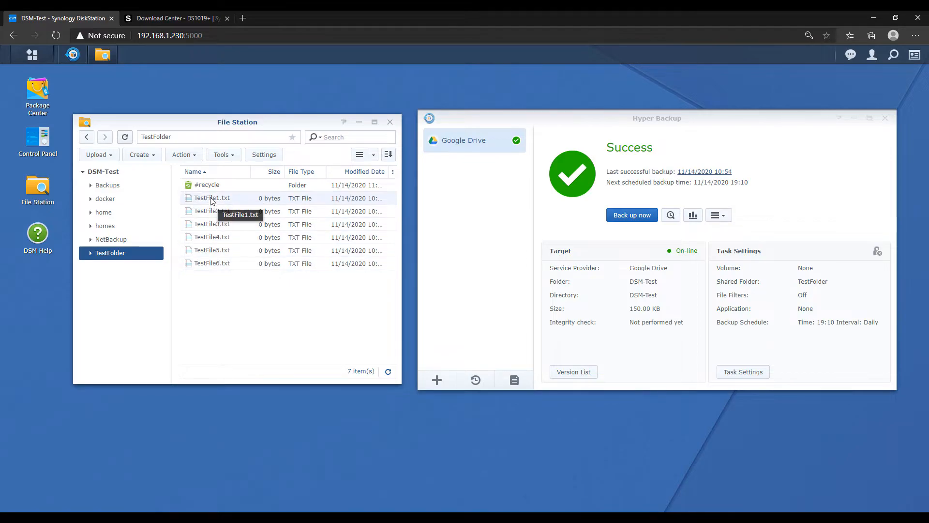
# Delete the six selected test files TestFile1.txt–TestFile6.txt from TestFolder, confirmed
pyautogui.rightClick(212, 263)
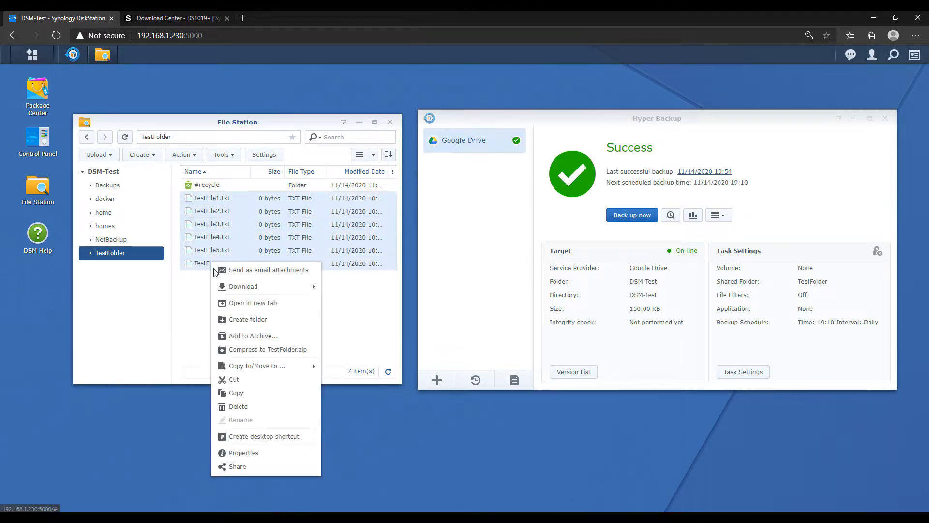
pyautogui.click(238, 406)
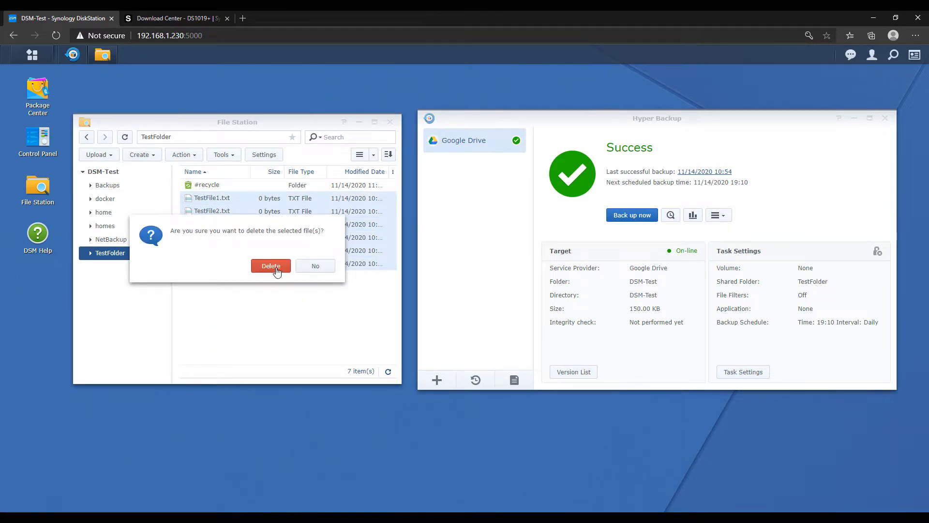
pyautogui.click(270, 265)
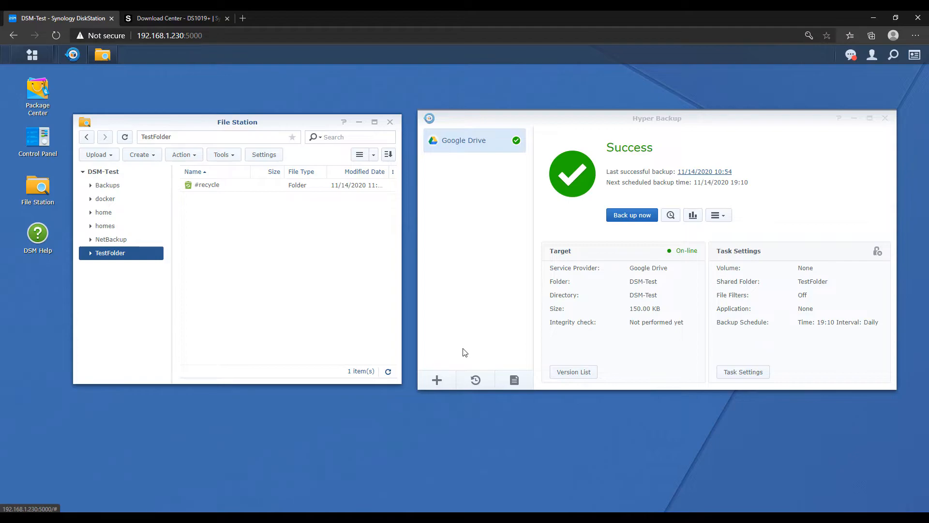
pyautogui.moveTo(467, 351)
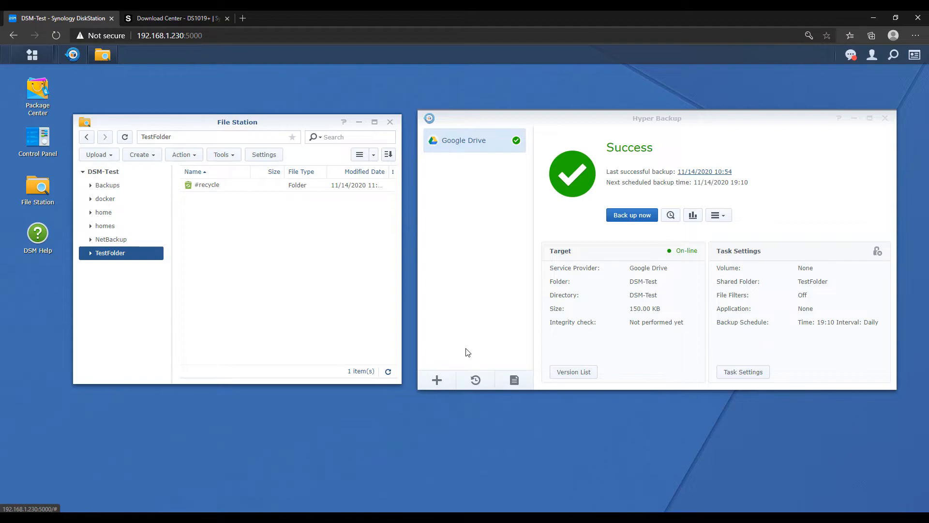
pyautogui.moveTo(476, 363)
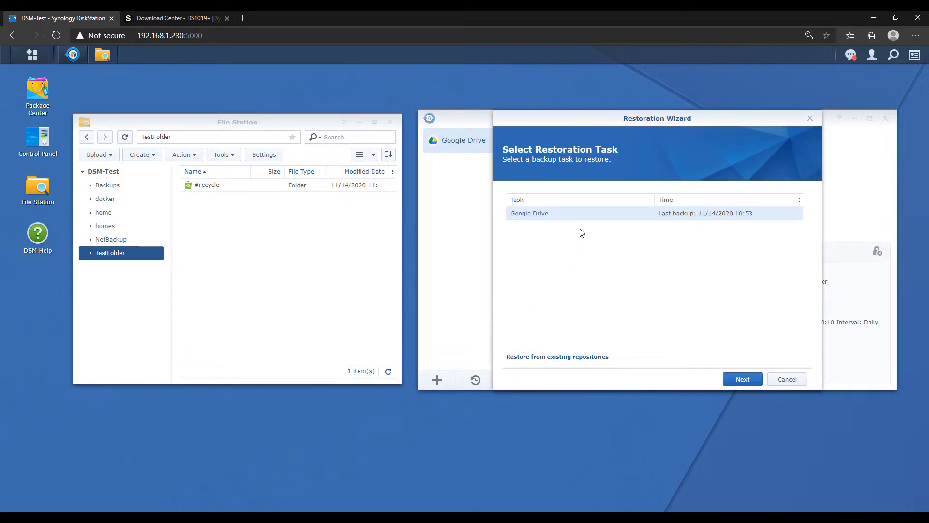
# Run the Restoration Wizard on the Google Drive task, skipping system configuration and restoring the checked TestFolder
pyautogui.click(742, 379)
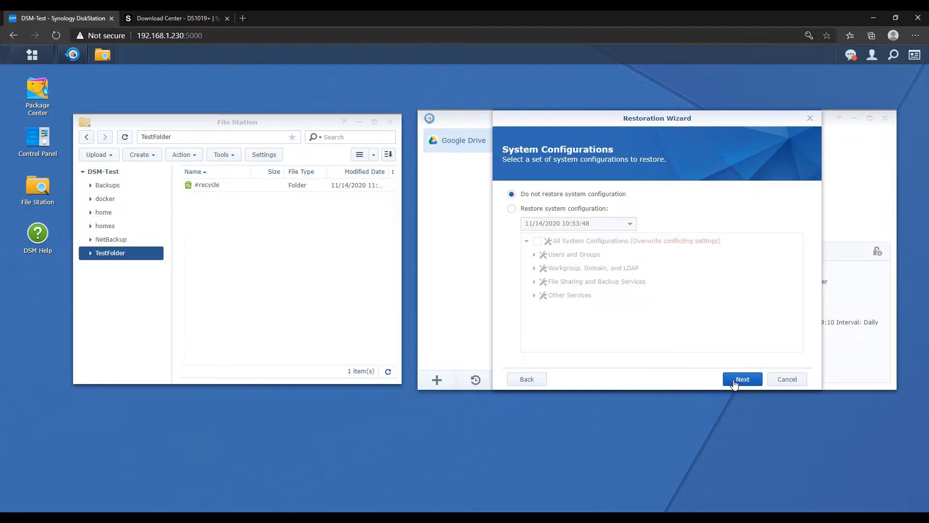
pyautogui.click(742, 379)
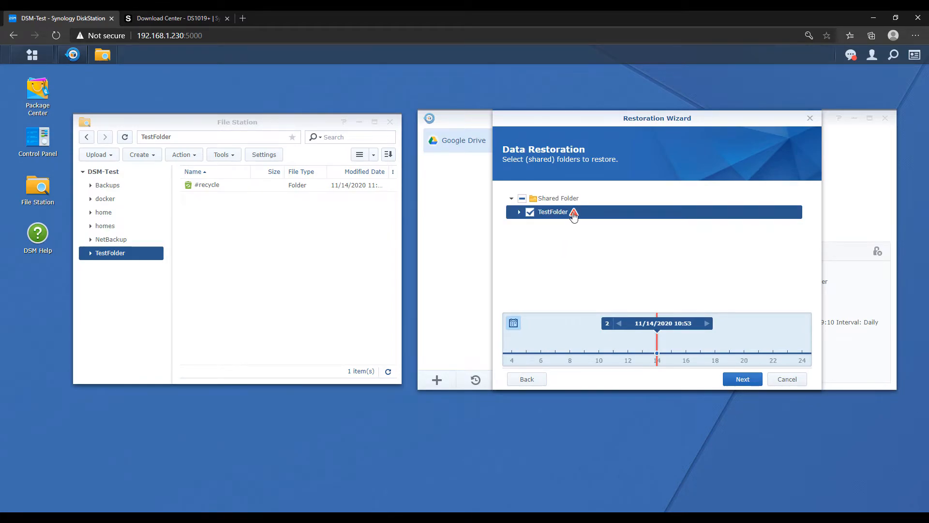
pyautogui.moveTo(572, 215)
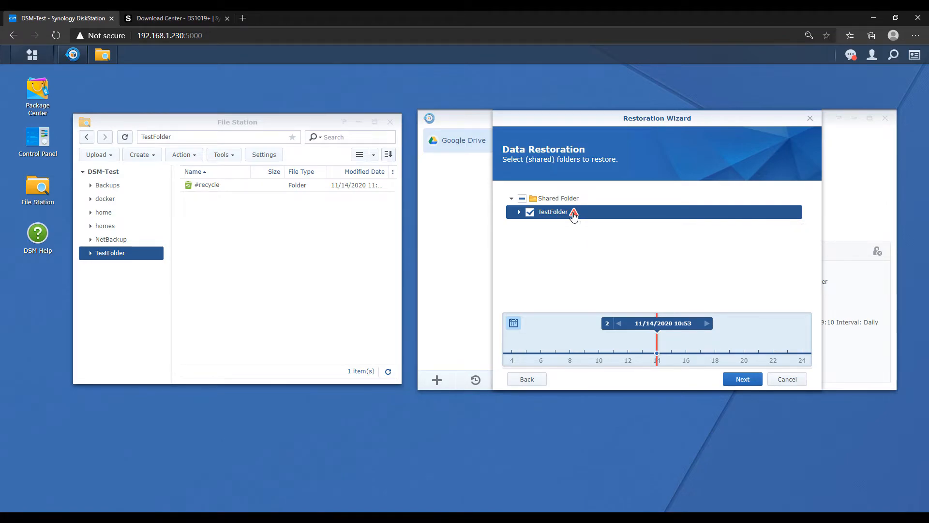
pyautogui.moveTo(573, 240)
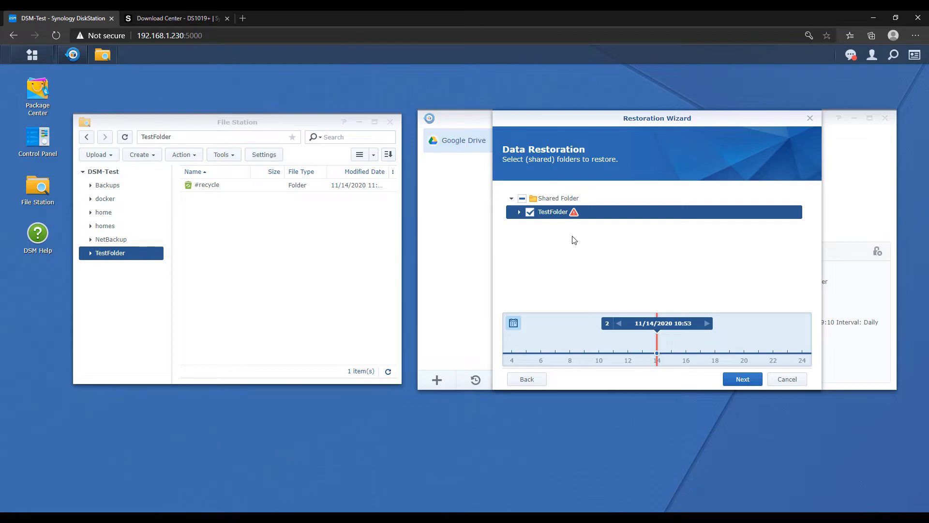
pyautogui.moveTo(616, 315)
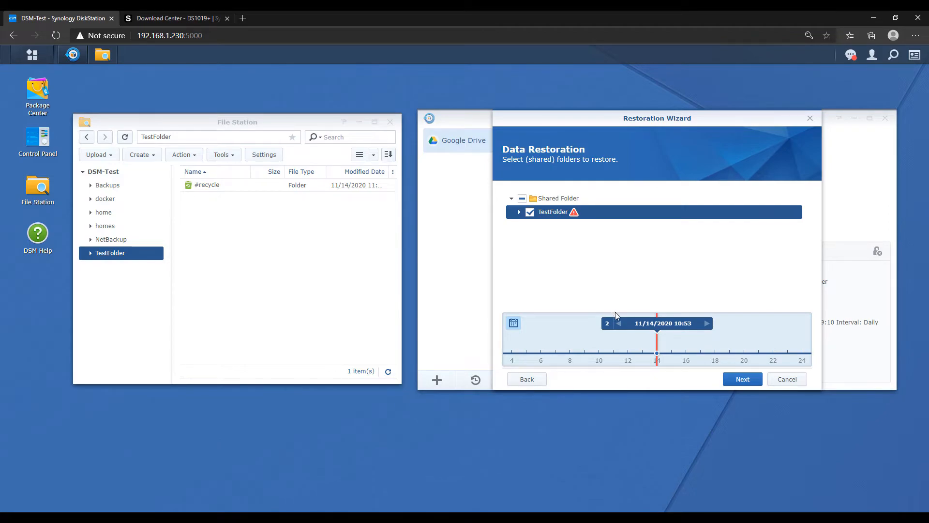
pyautogui.moveTo(597, 296)
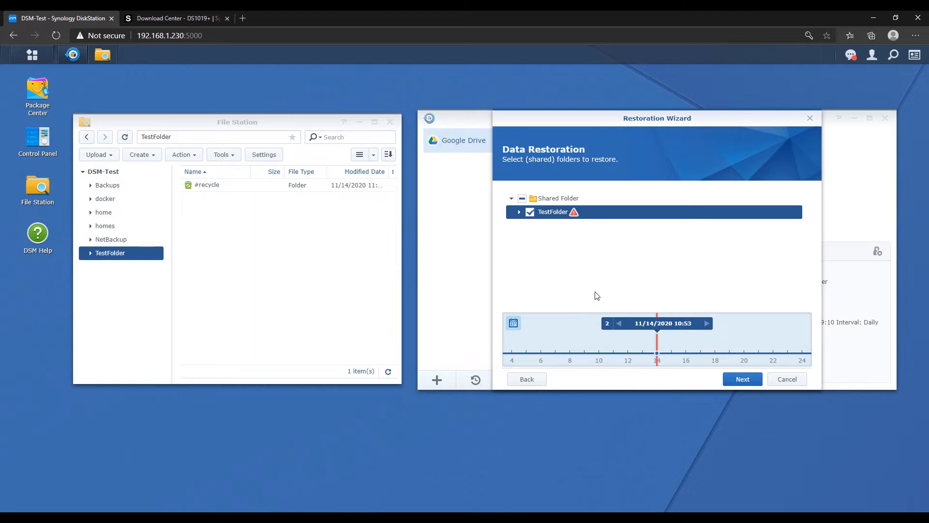
pyautogui.moveTo(630, 298)
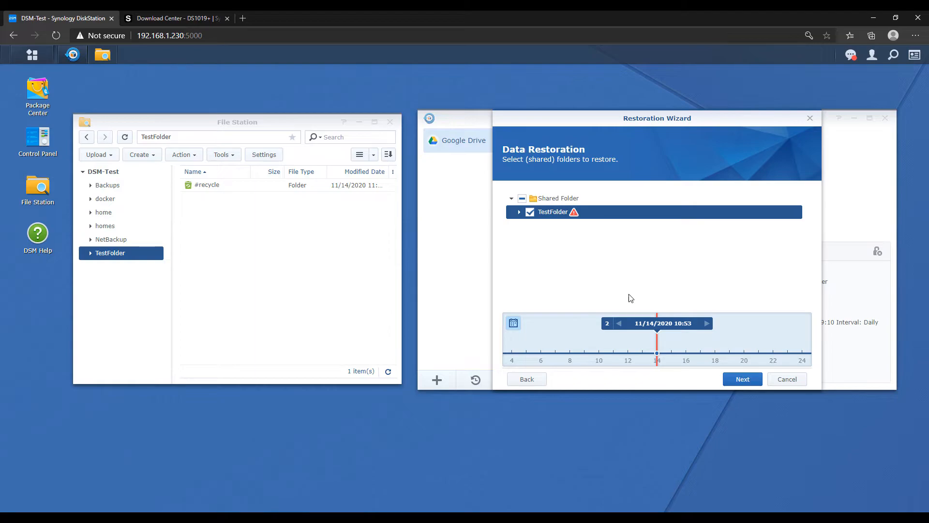
pyautogui.moveTo(650, 296)
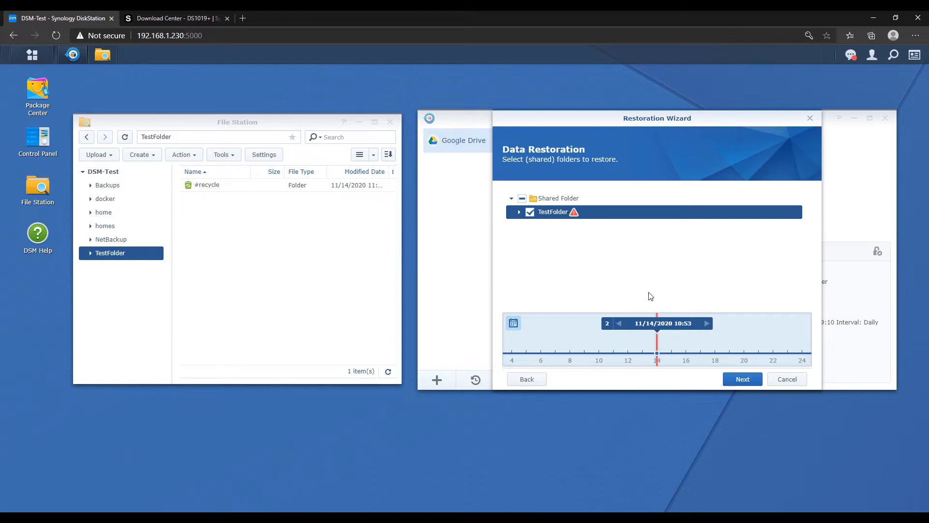
pyautogui.moveTo(742, 379)
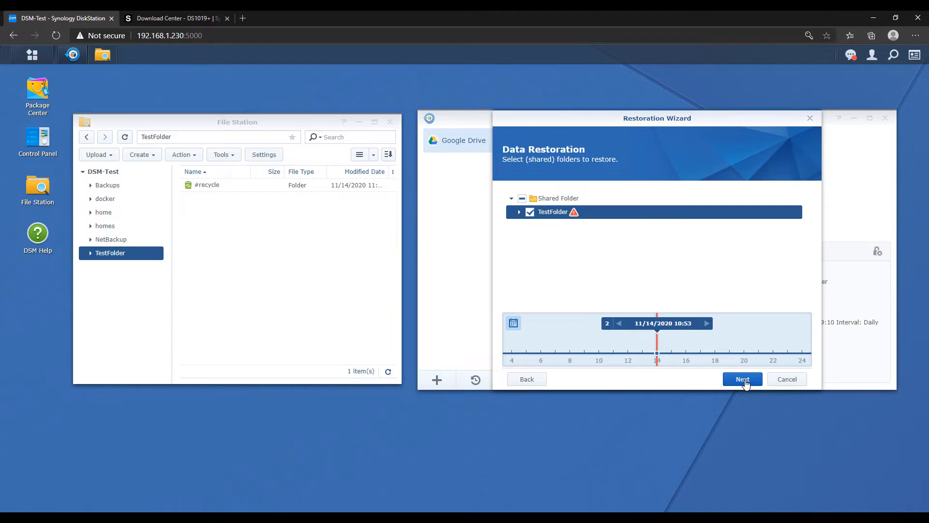
pyautogui.click(742, 378)
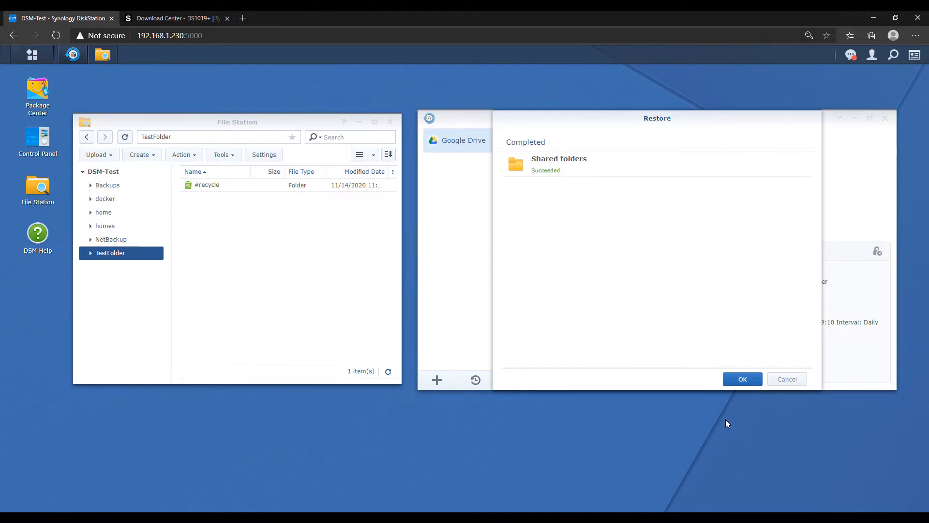
# Dismiss the completed restore summary and reload TestFolder to show the six restored files
pyautogui.click(742, 378)
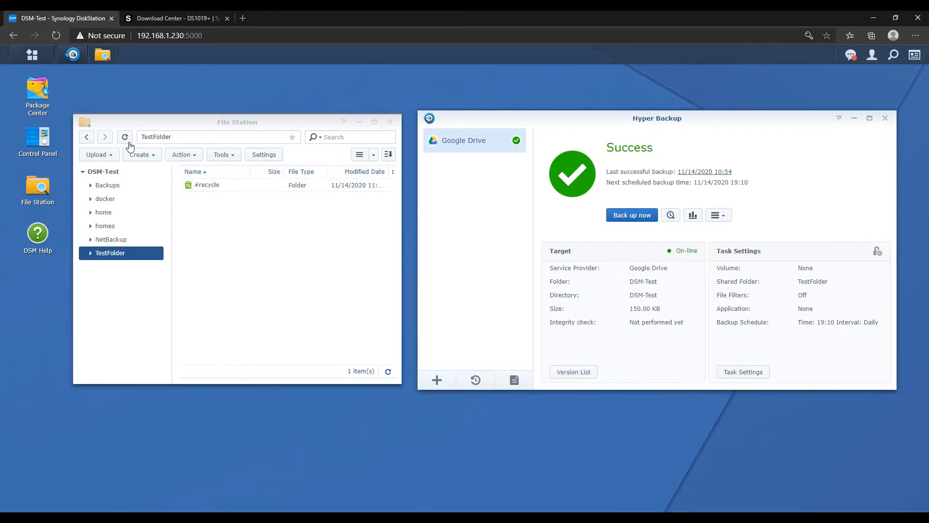
pyautogui.click(124, 136)
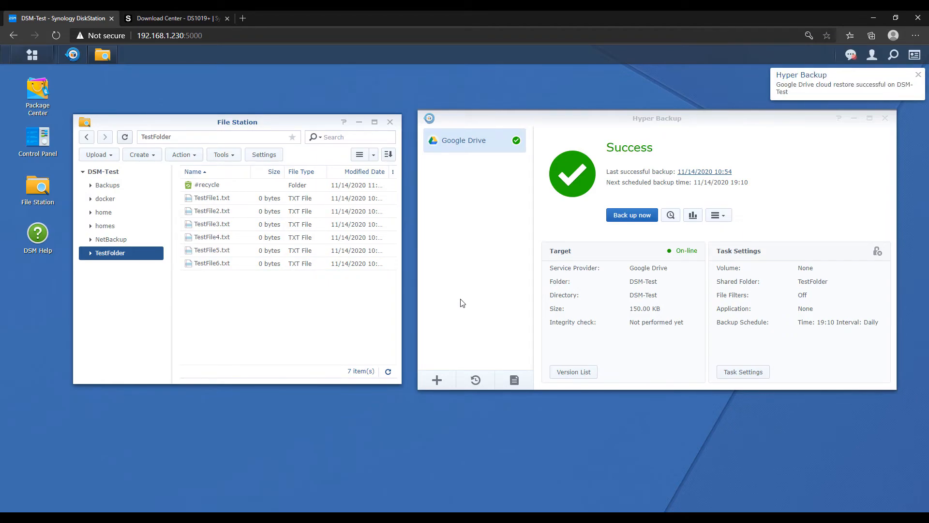
pyautogui.moveTo(424, 258)
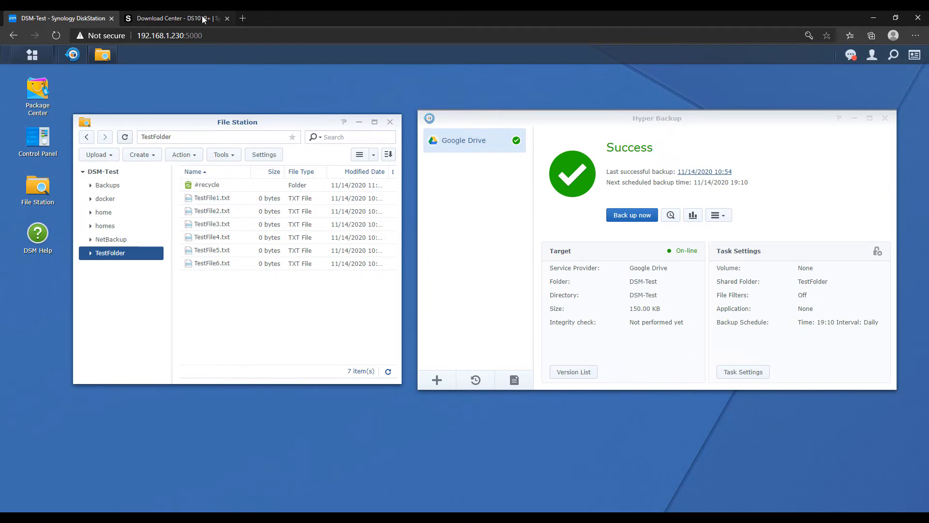
# View the Synology Download Center page describing the Hyper Backup Explorer desktop tool
pyautogui.click(173, 18)
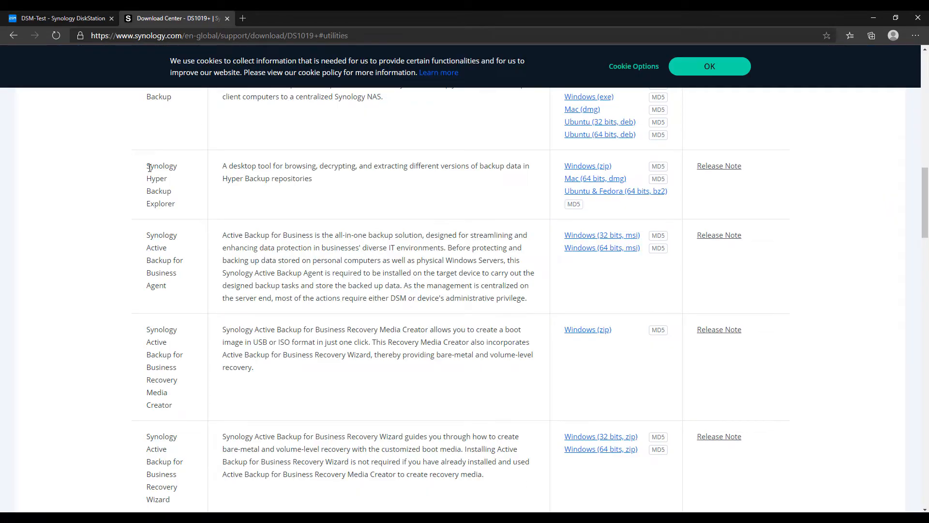
pyautogui.moveTo(259, 199)
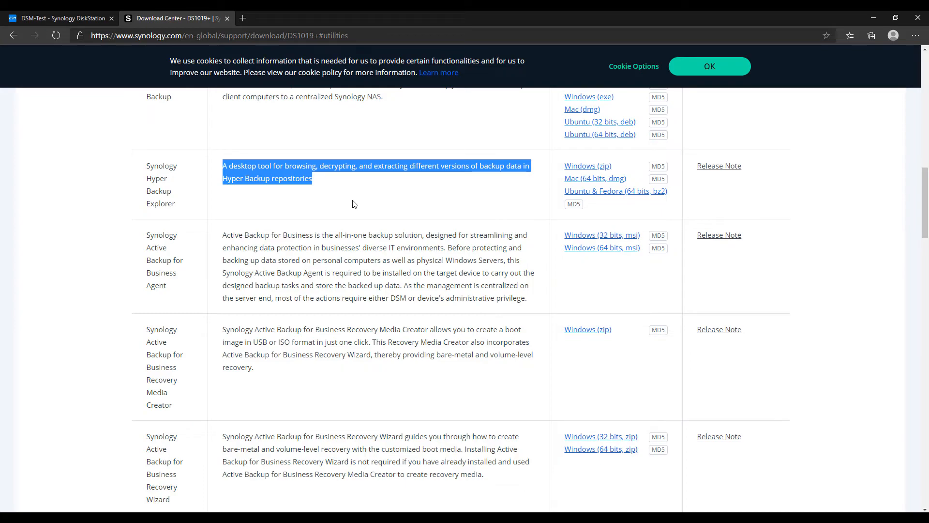
pyautogui.click(353, 204)
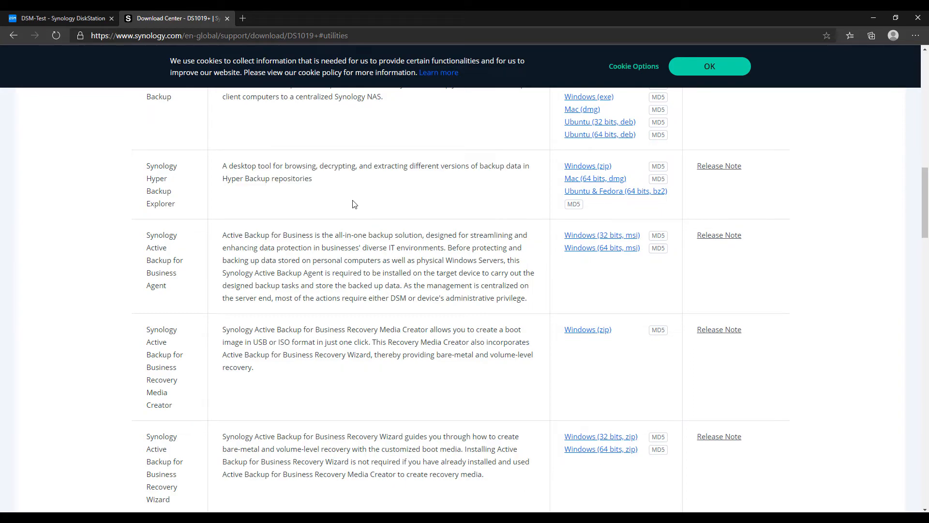